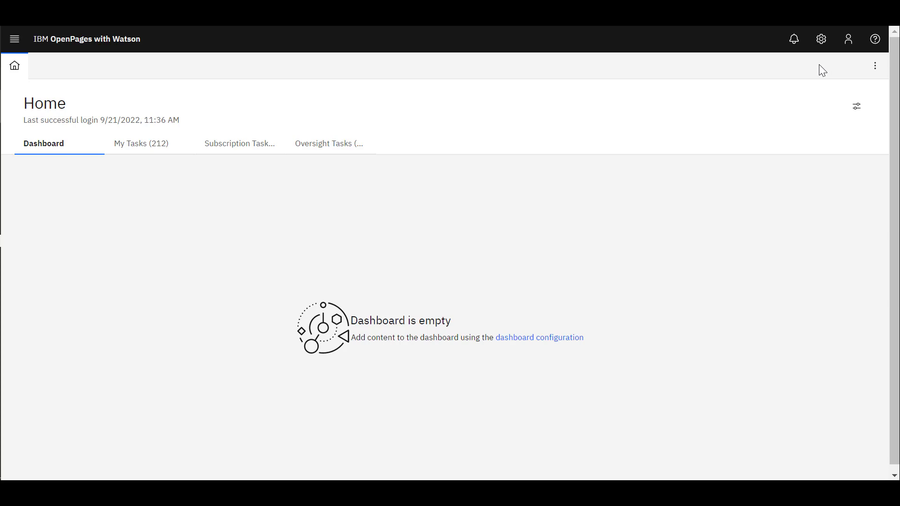
pyautogui.moveTo(821, 38)
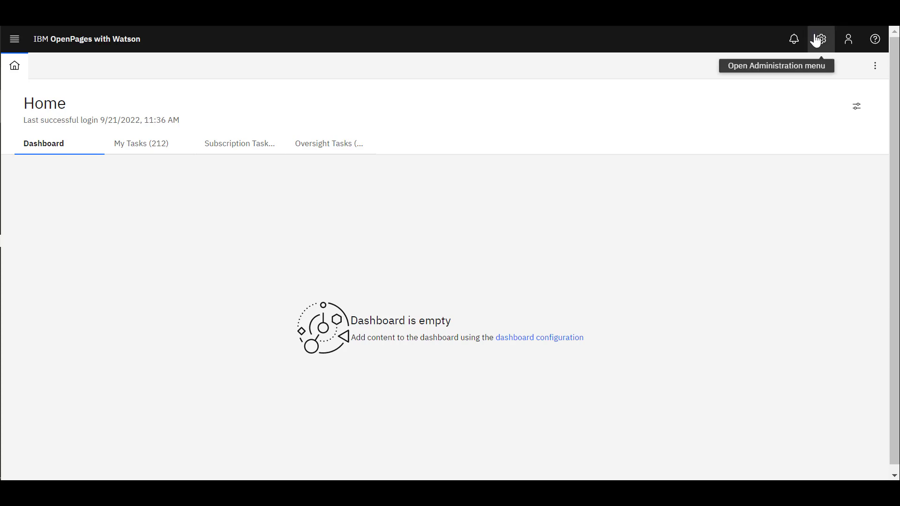
# Open the Users page under Administration, Users and Security, listing all 117 accounts
pyautogui.click(820, 39)
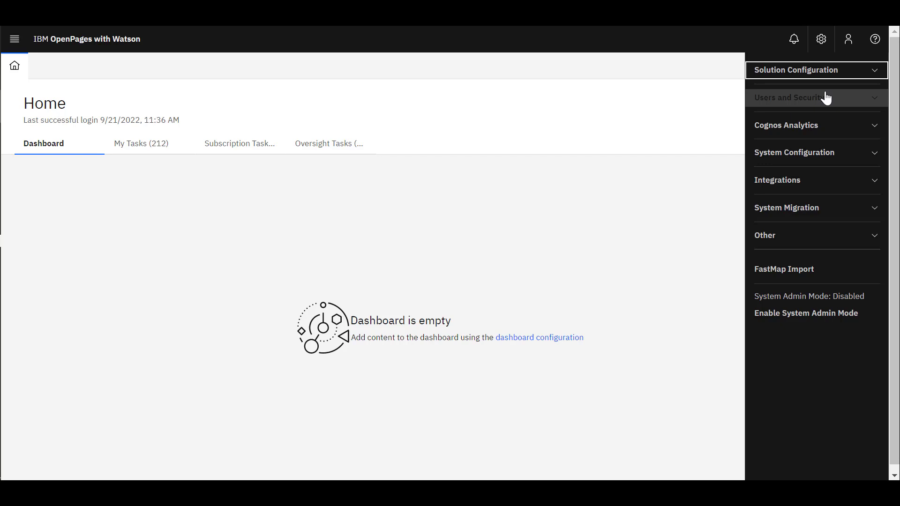
pyautogui.click(789, 97)
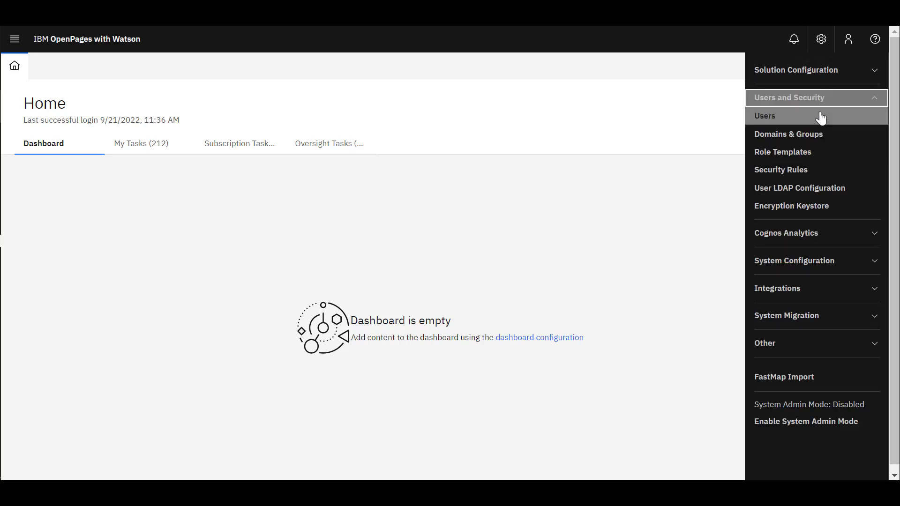
pyautogui.click(765, 115)
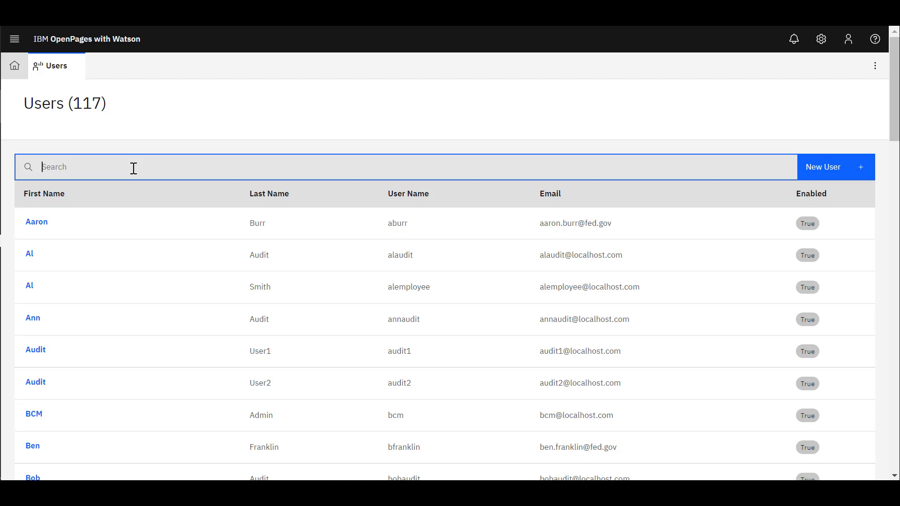
pyautogui.write('f')
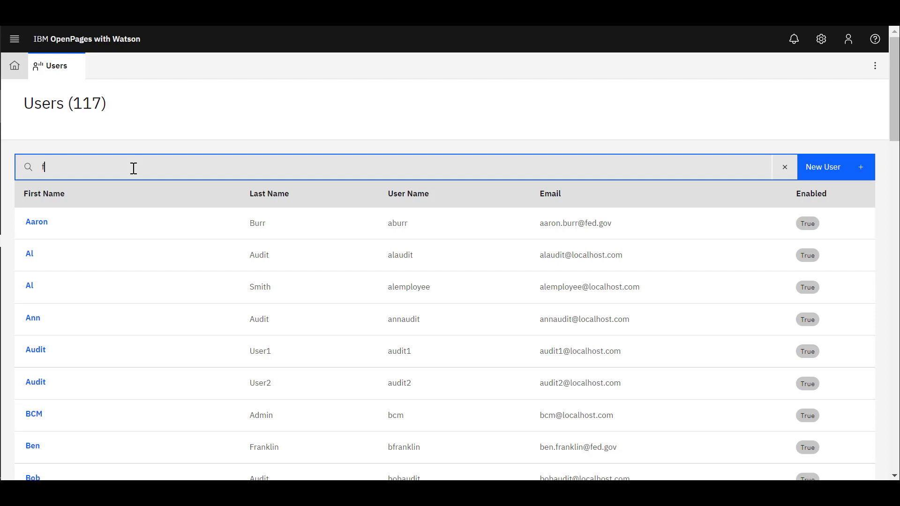
pyautogui.write('red')
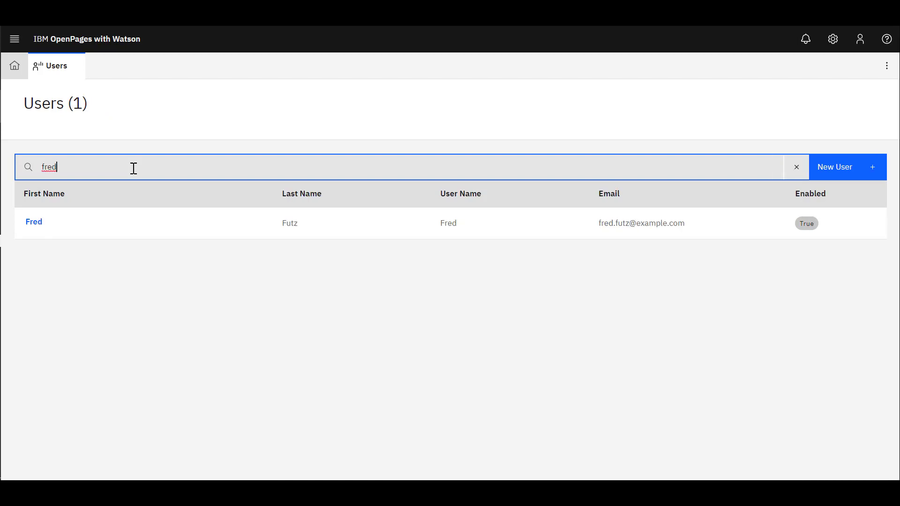
pyautogui.click(33, 222)
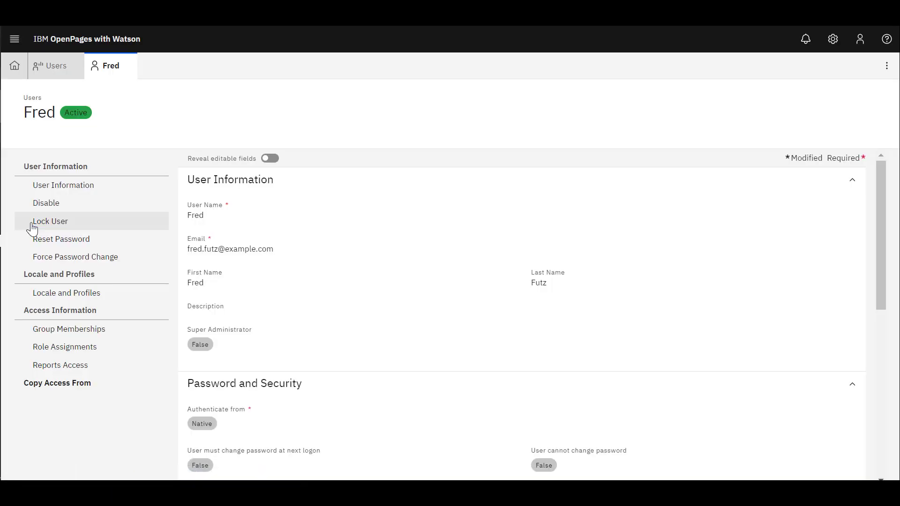
# Show Fred's Locale and Profiles section, with ITG Master as the only allowed profile
pyautogui.click(67, 288)
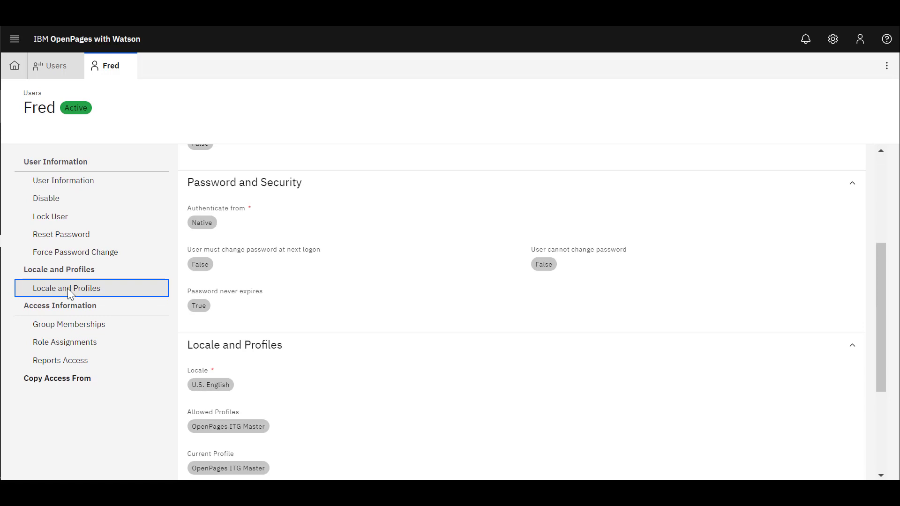
pyautogui.scroll(-3)
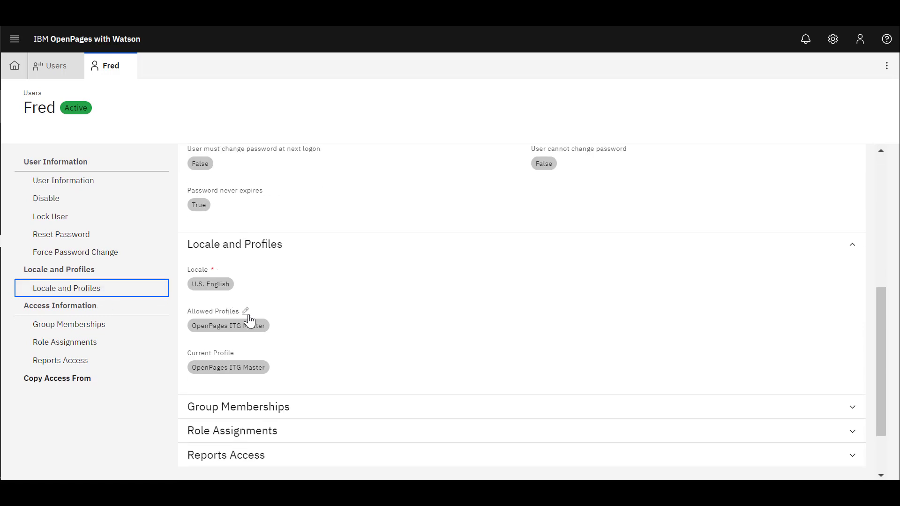
pyautogui.moveTo(285, 330)
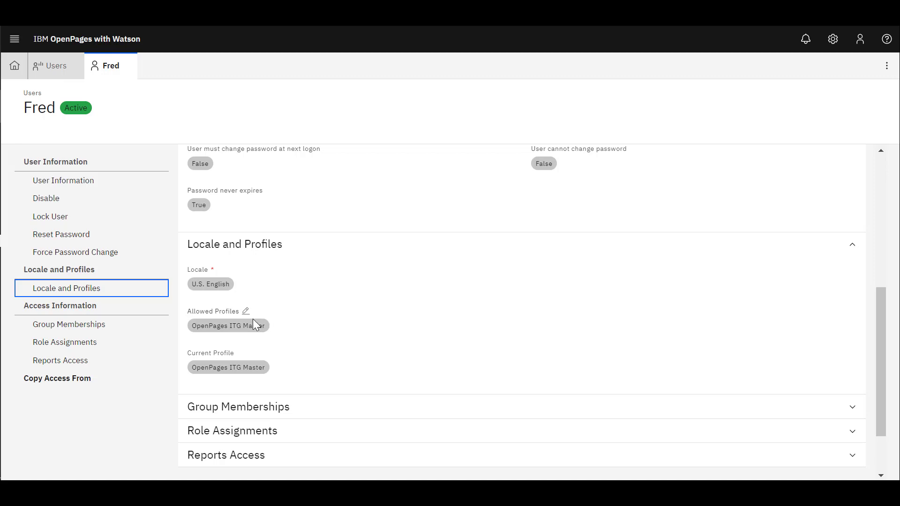
# Add OpenPages DPM Master to Fred's Allowed Profiles via a 'dpm' search and save
pyautogui.click(246, 310)
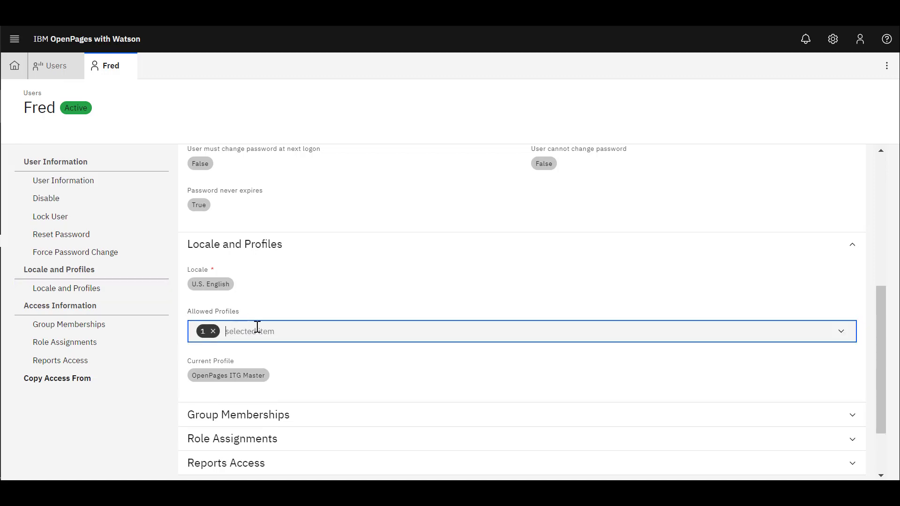
pyautogui.write('dpm')
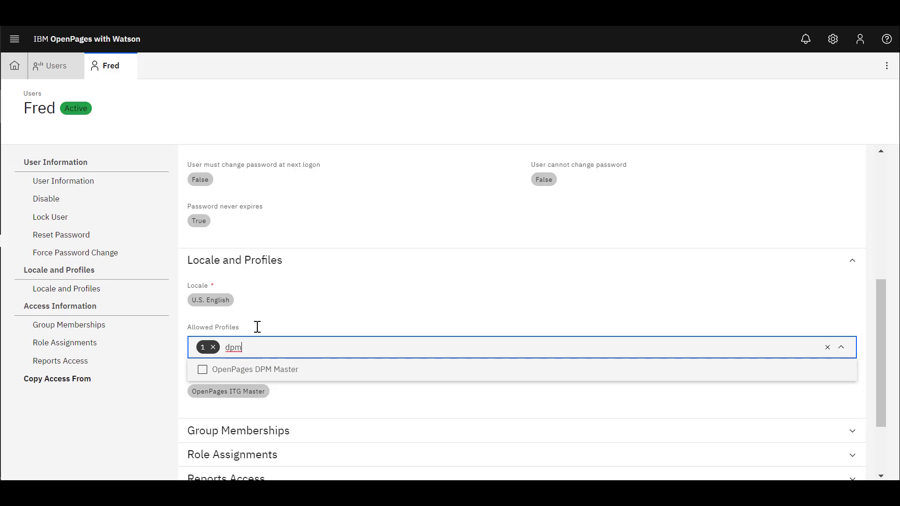
pyautogui.click(202, 368)
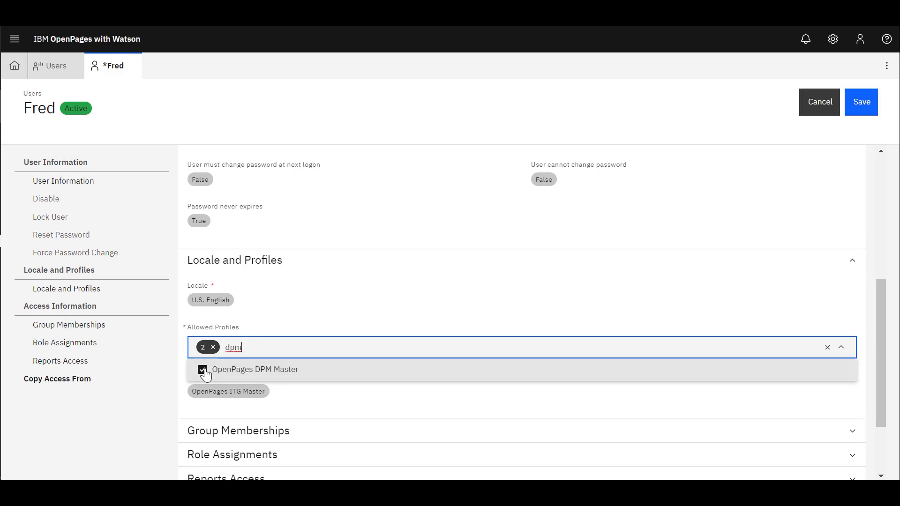
pyautogui.click(861, 102)
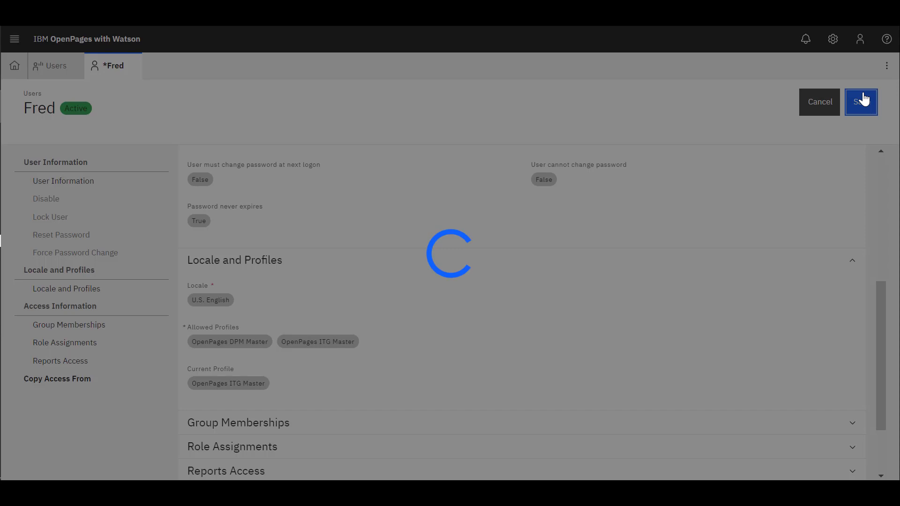
pyautogui.click(861, 102)
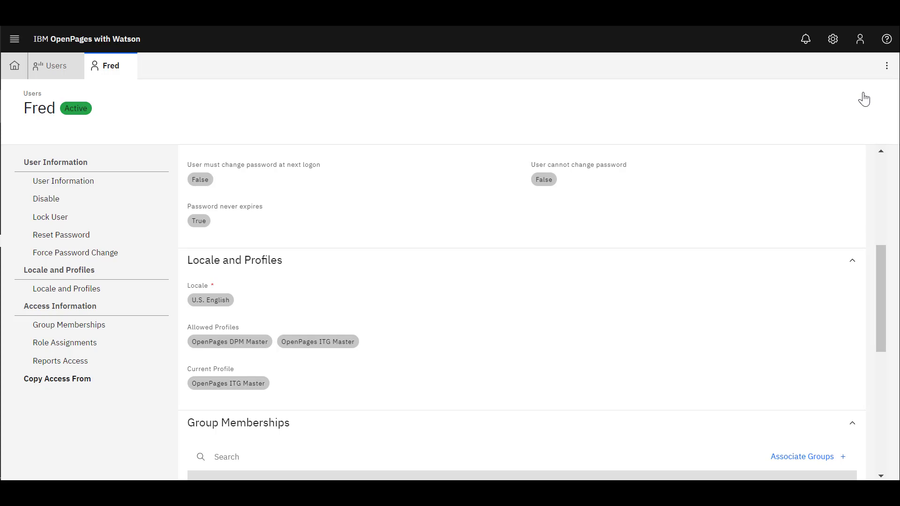
pyautogui.moveTo(833, 39)
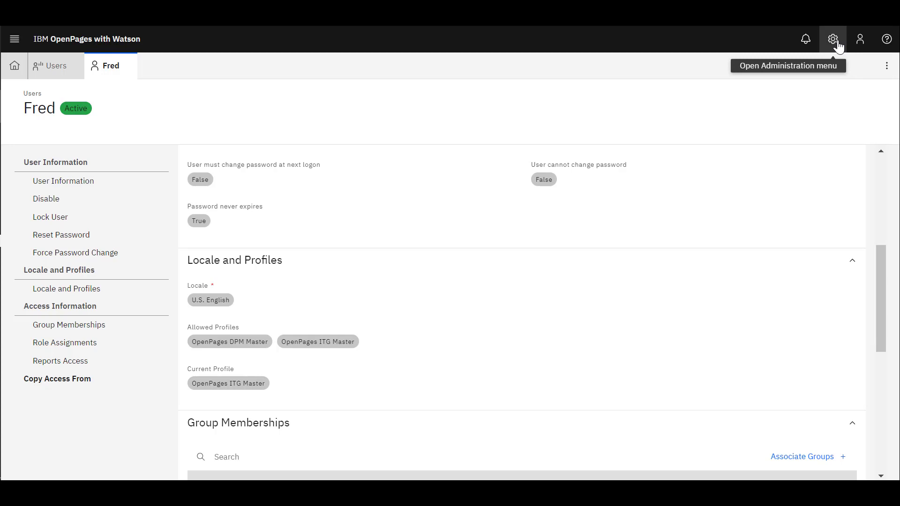
# Open the Profiles list under Administration, Solution Configuration, showing 29 profiles
pyautogui.click(833, 39)
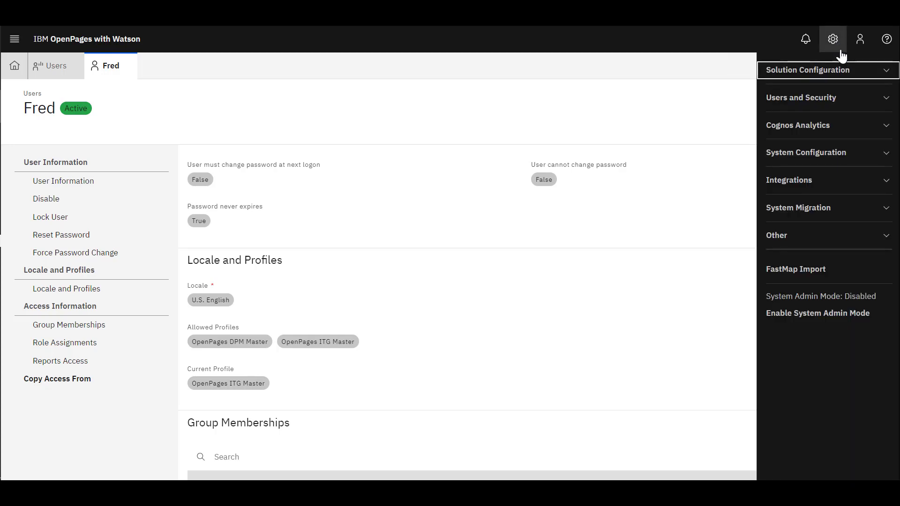
pyautogui.click(807, 70)
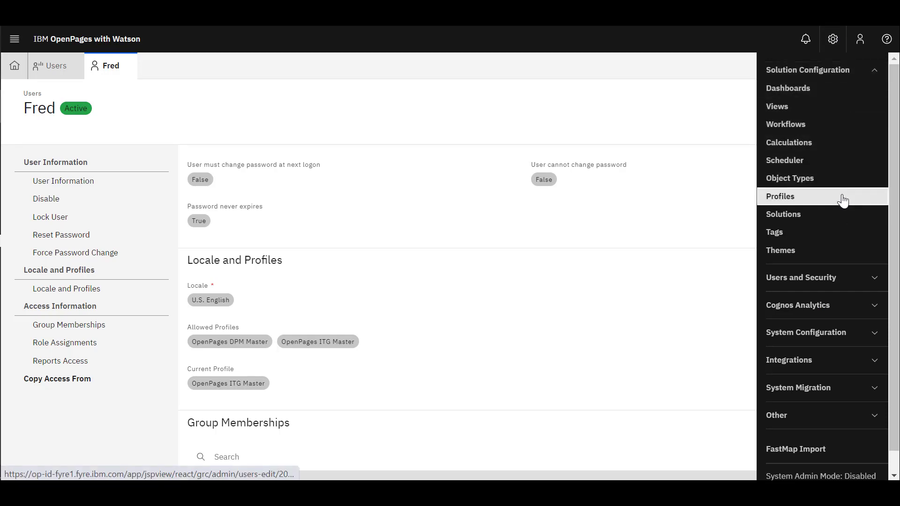
pyautogui.click(780, 197)
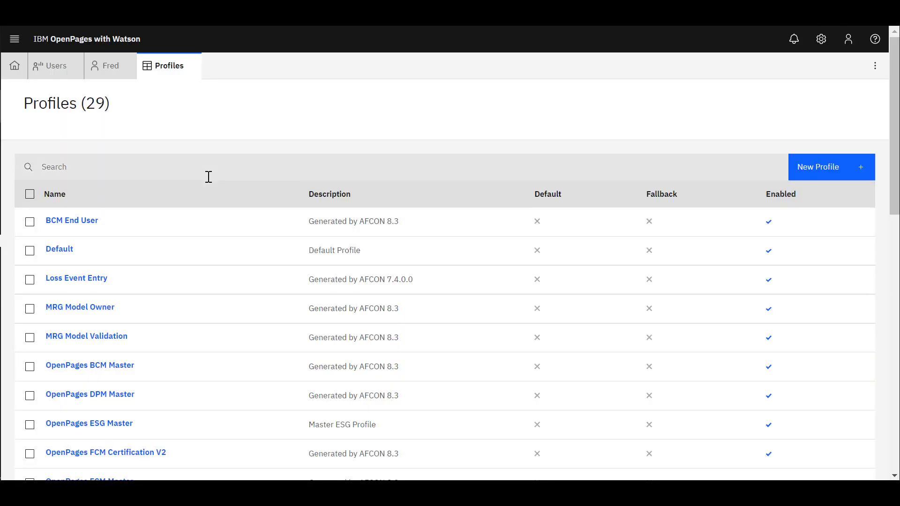
# Search profiles for 'rcm' and open OpenPages RCM Master
pyautogui.click(201, 167)
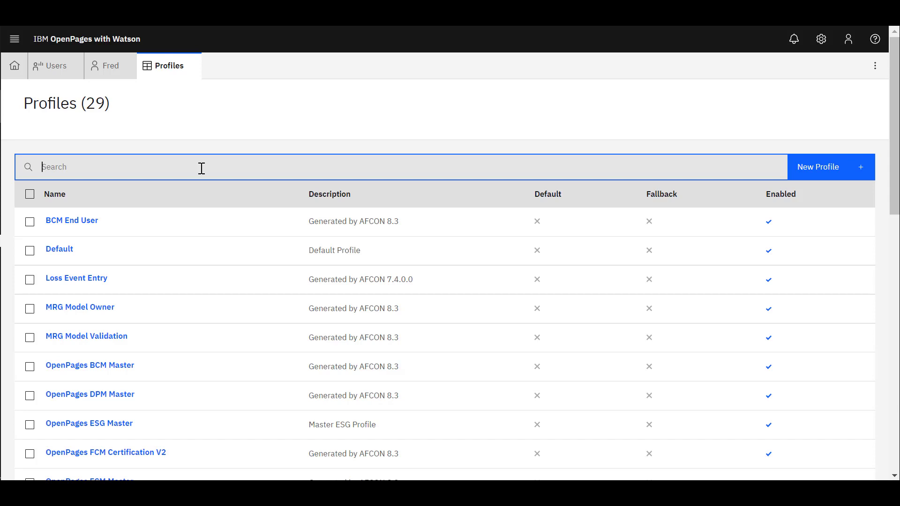
pyautogui.write('rcm')
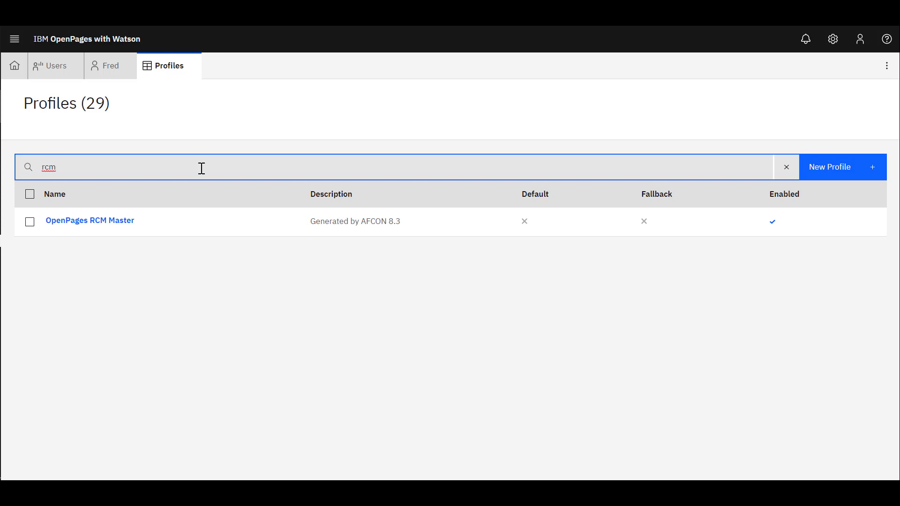
pyautogui.click(89, 221)
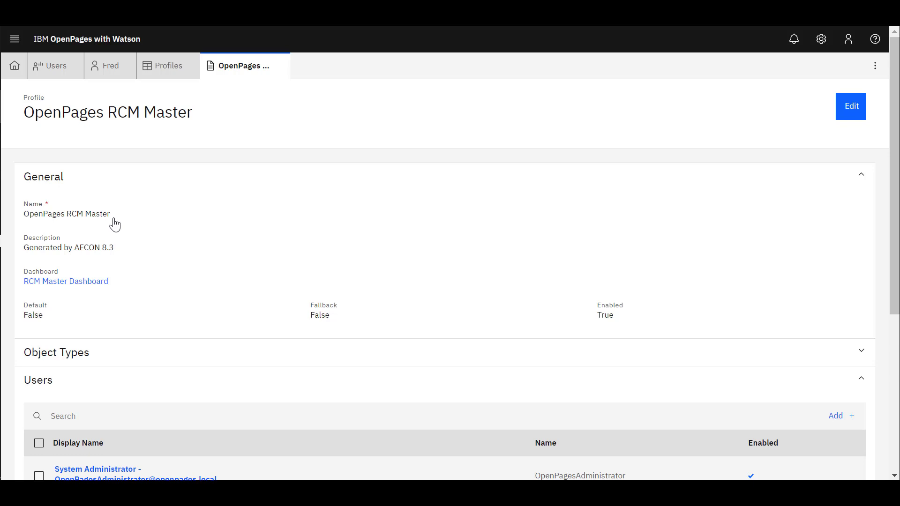
# Scroll to the RCM Master profile's Users section and open Add Users to Profile
pyautogui.scroll(-3)
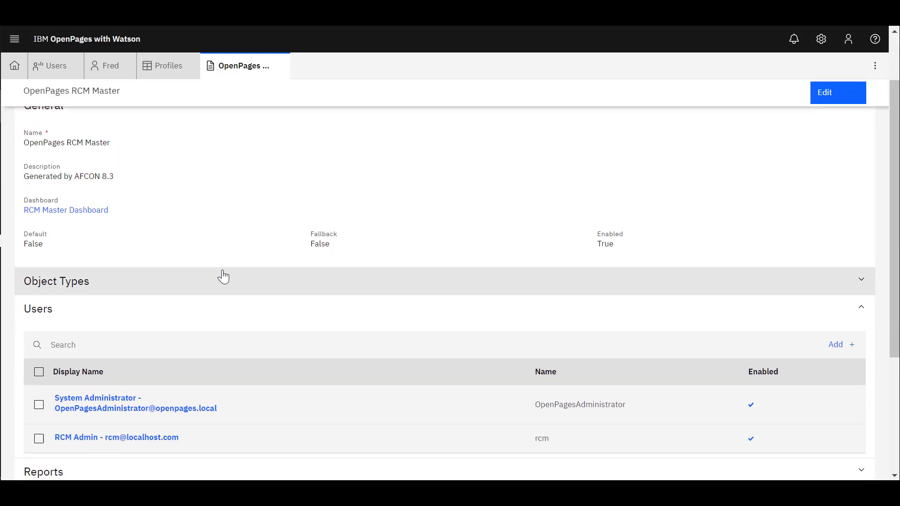
pyautogui.scroll(-3)
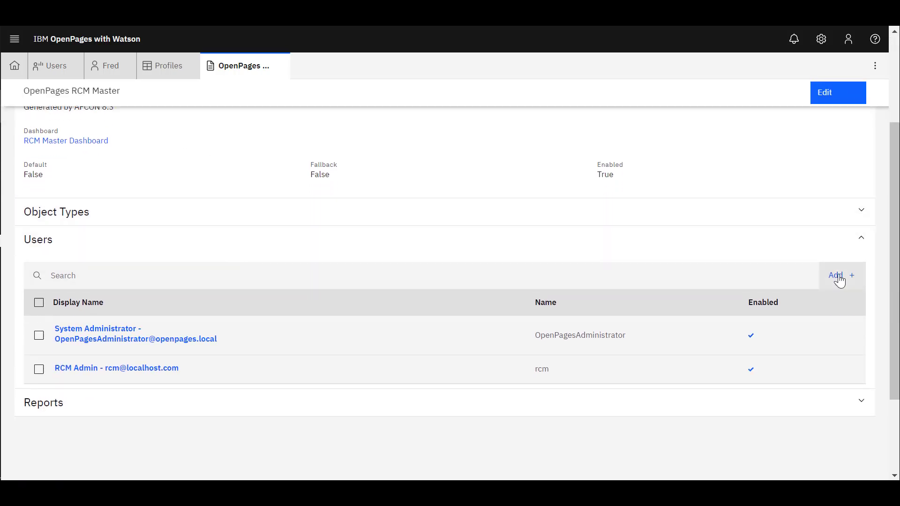
pyautogui.click(835, 276)
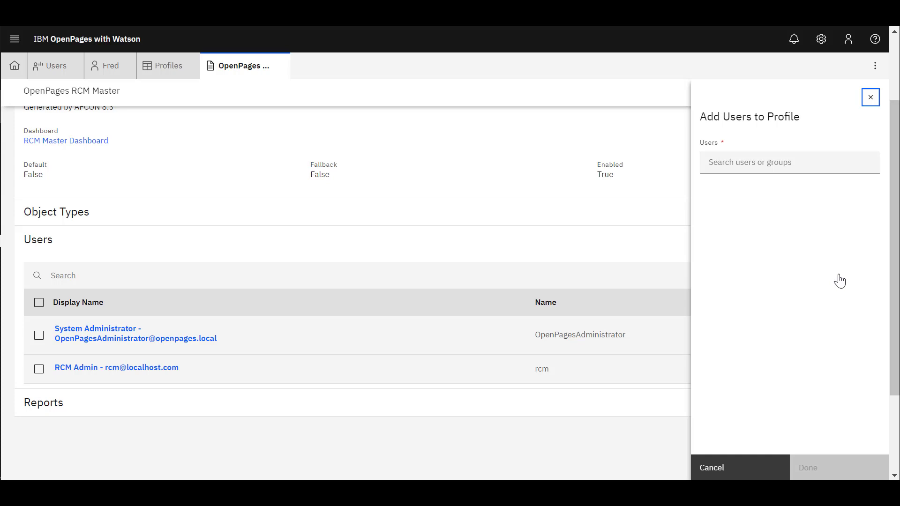
pyautogui.click(789, 163)
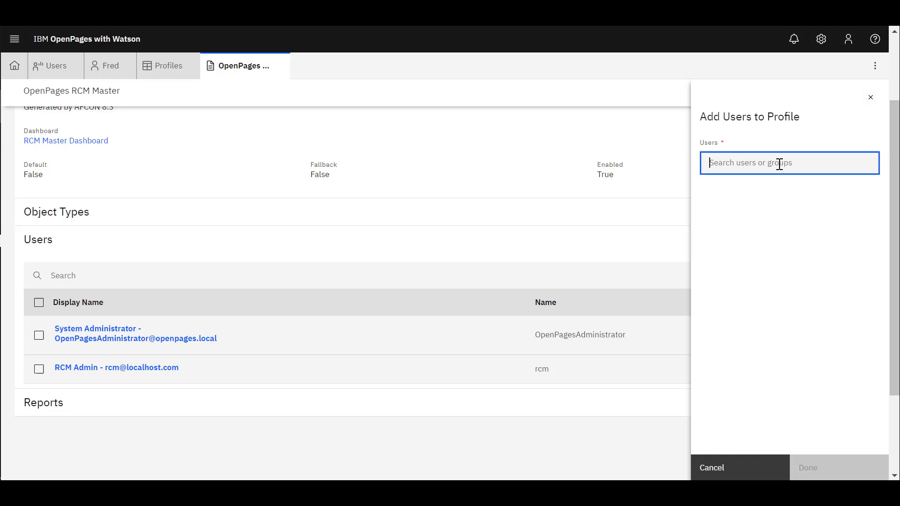
pyautogui.click(789, 163)
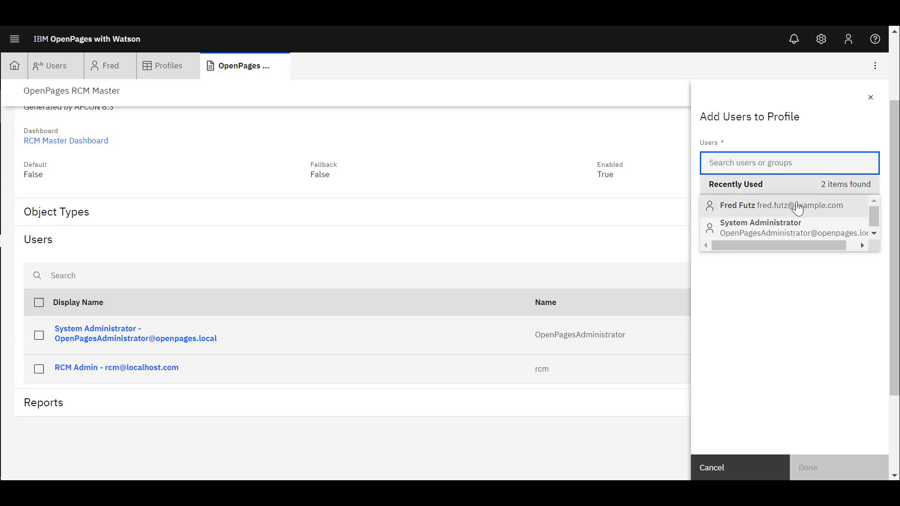
pyautogui.click(757, 205)
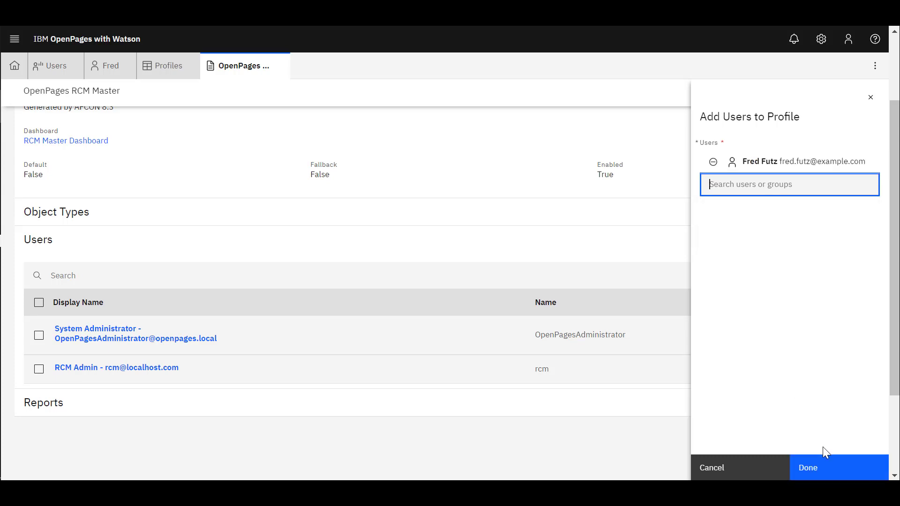
pyautogui.click(807, 467)
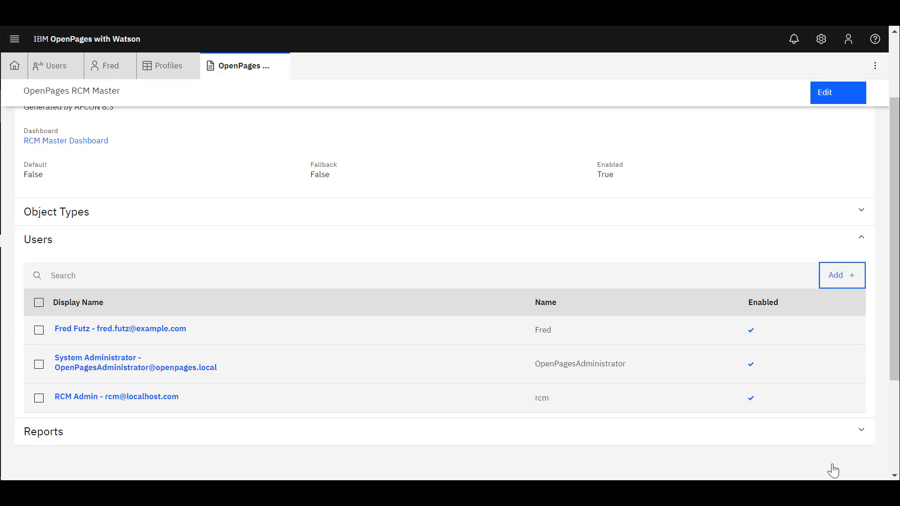
pyautogui.moveTo(112, 65)
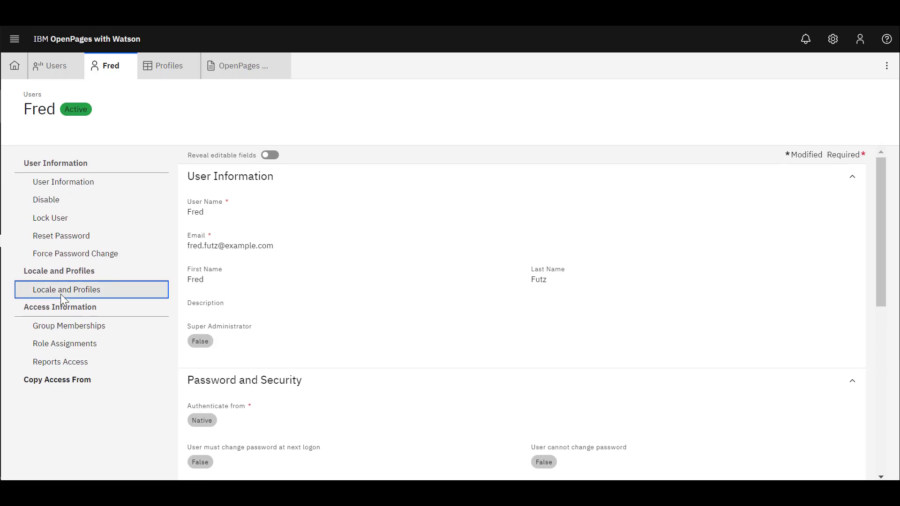
# Scroll Fred's record to Allowed Profiles showing DPM, ITG and RCM Master
pyautogui.scroll(-3)
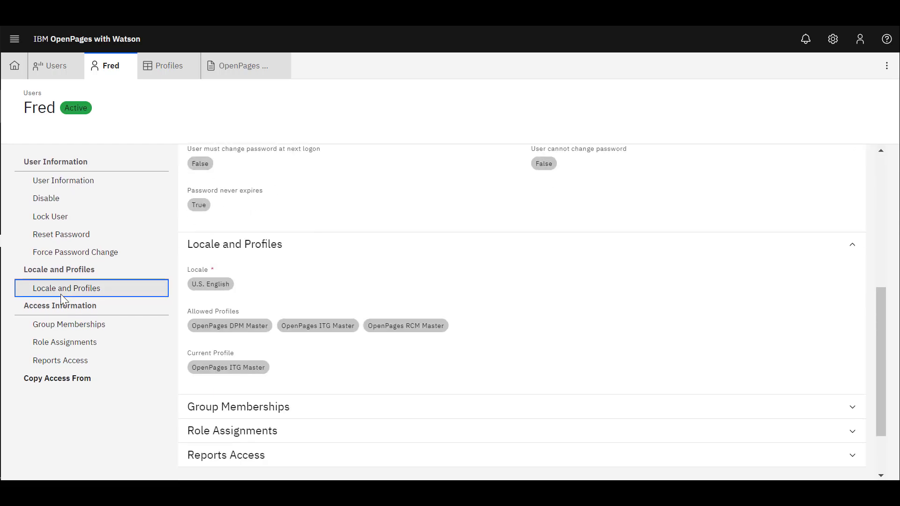